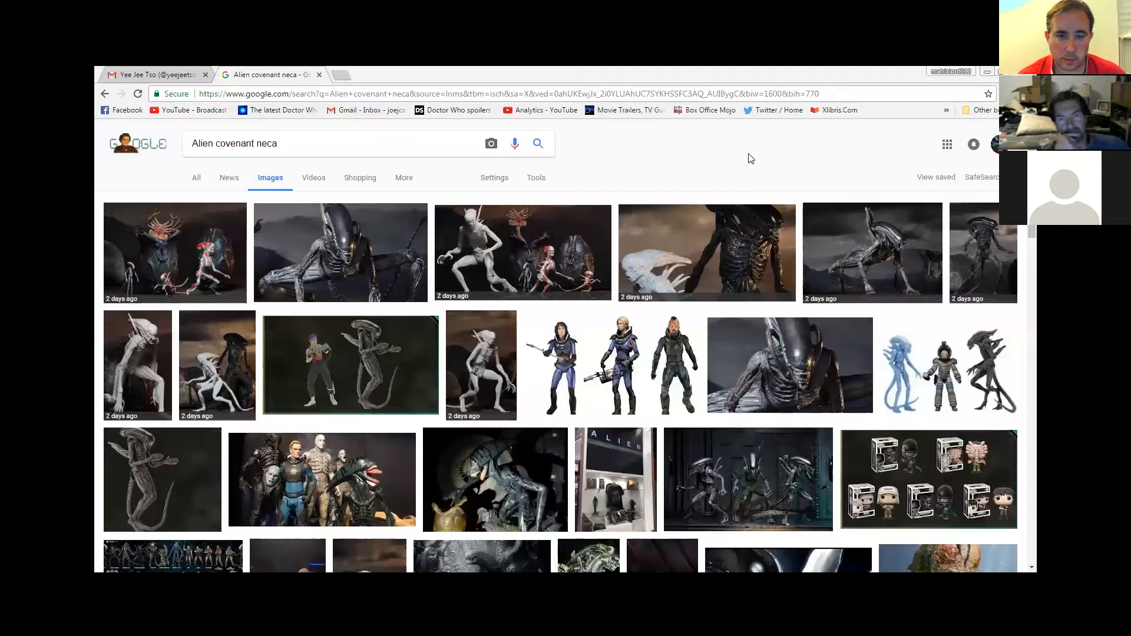
mouse_move(191, 257)
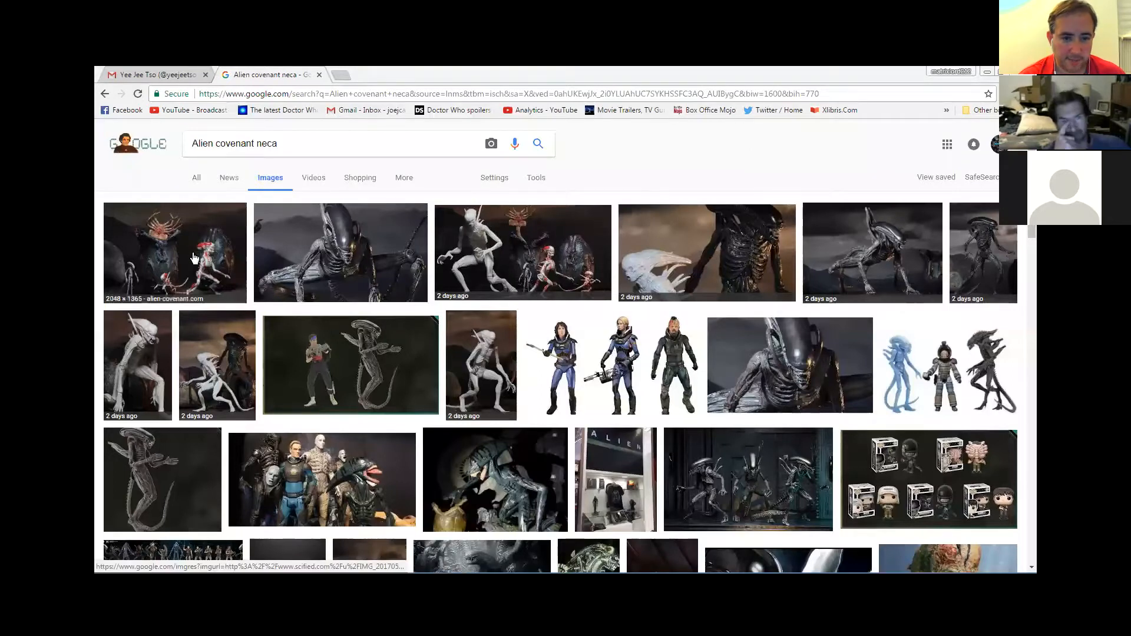
Preview the neomorph-with-eggs photo and the product lineup photo, returning to the crawling xenomorph photo
click(174, 252)
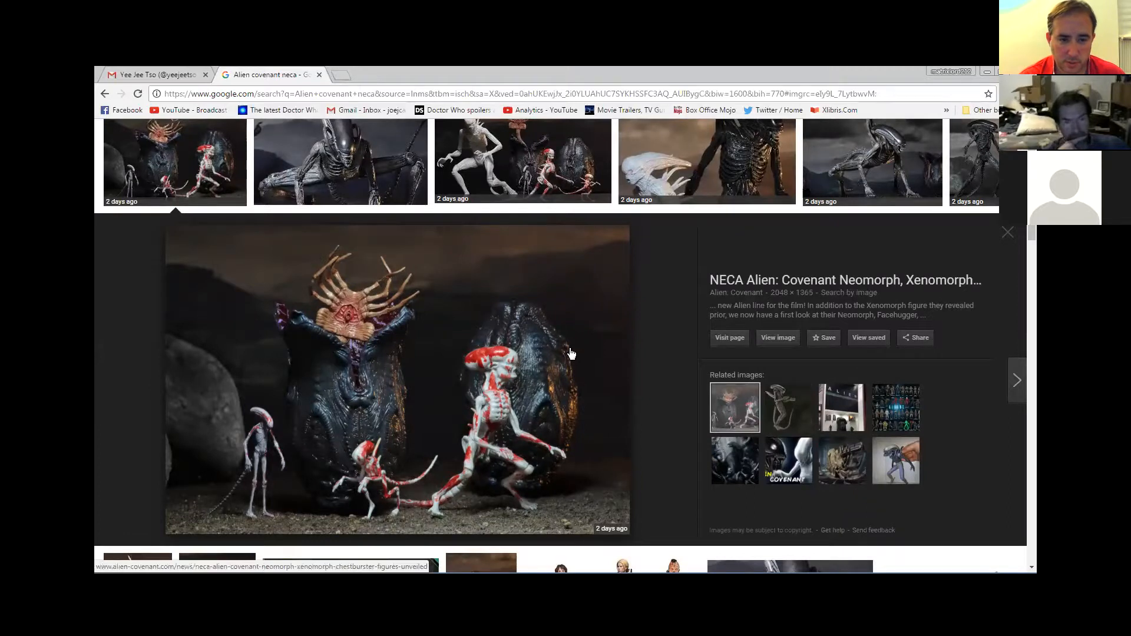
mouse_move(645, 322)
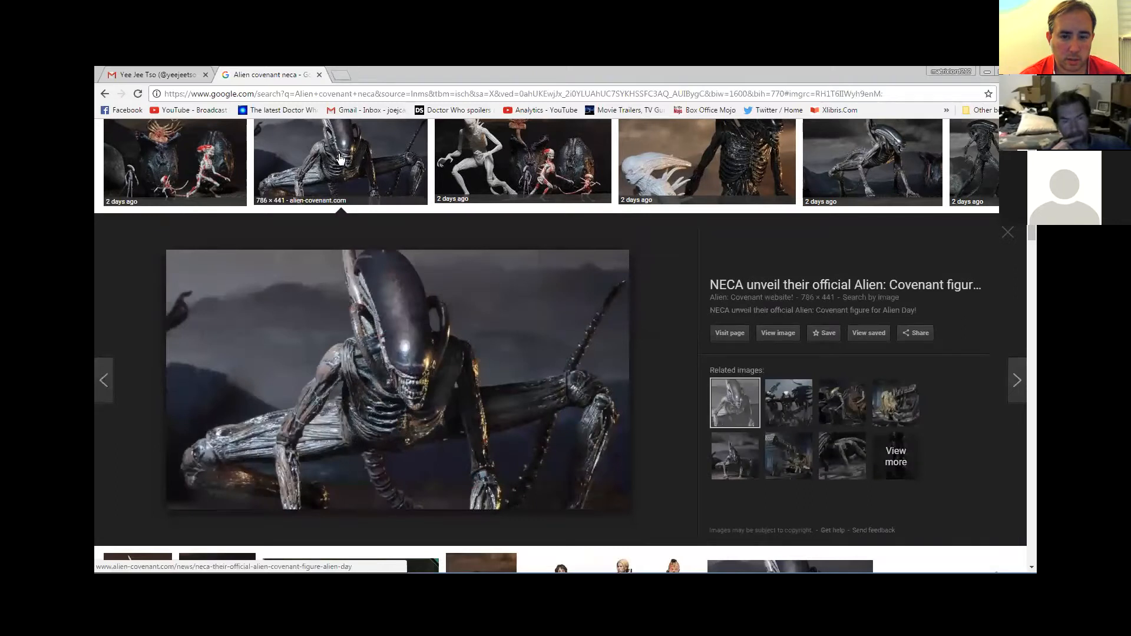
mouse_move(236, 146)
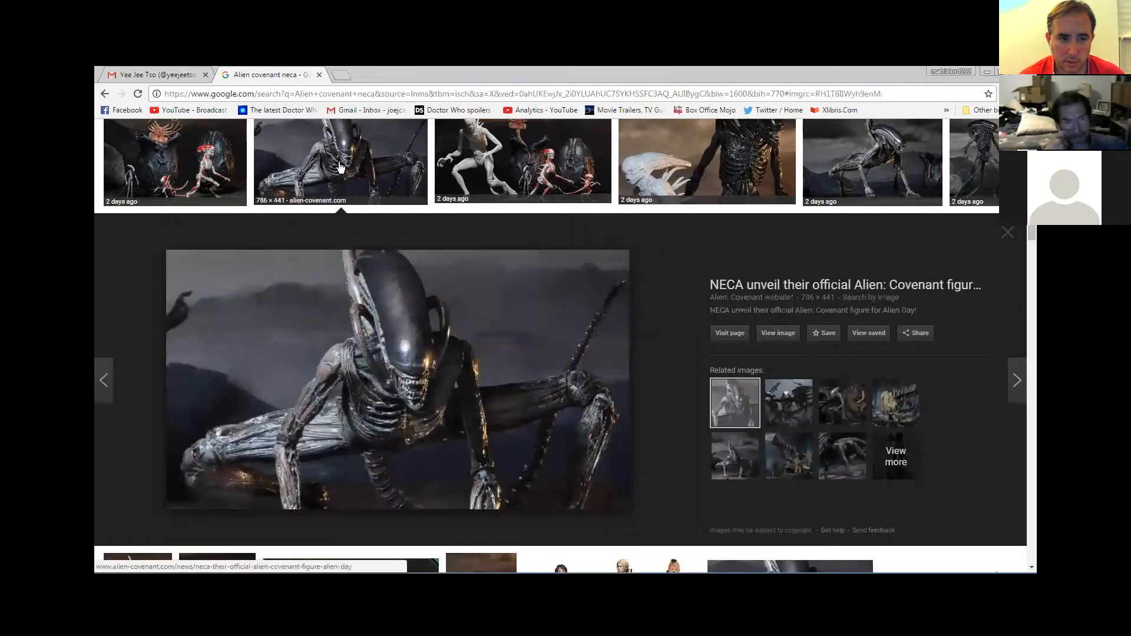
click(173, 160)
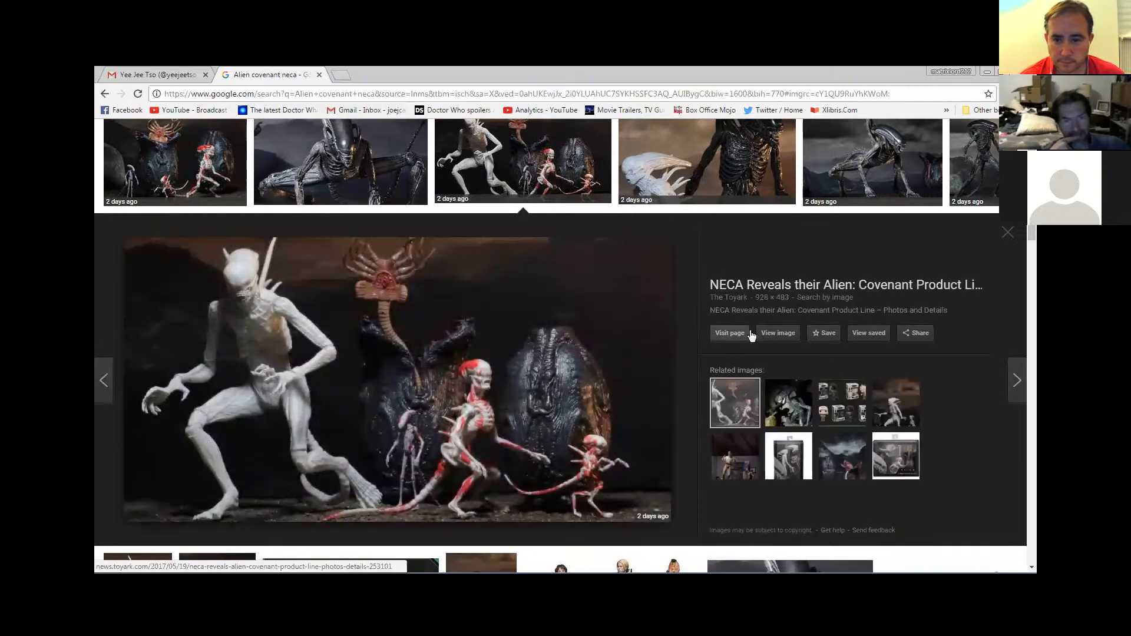
click(340, 161)
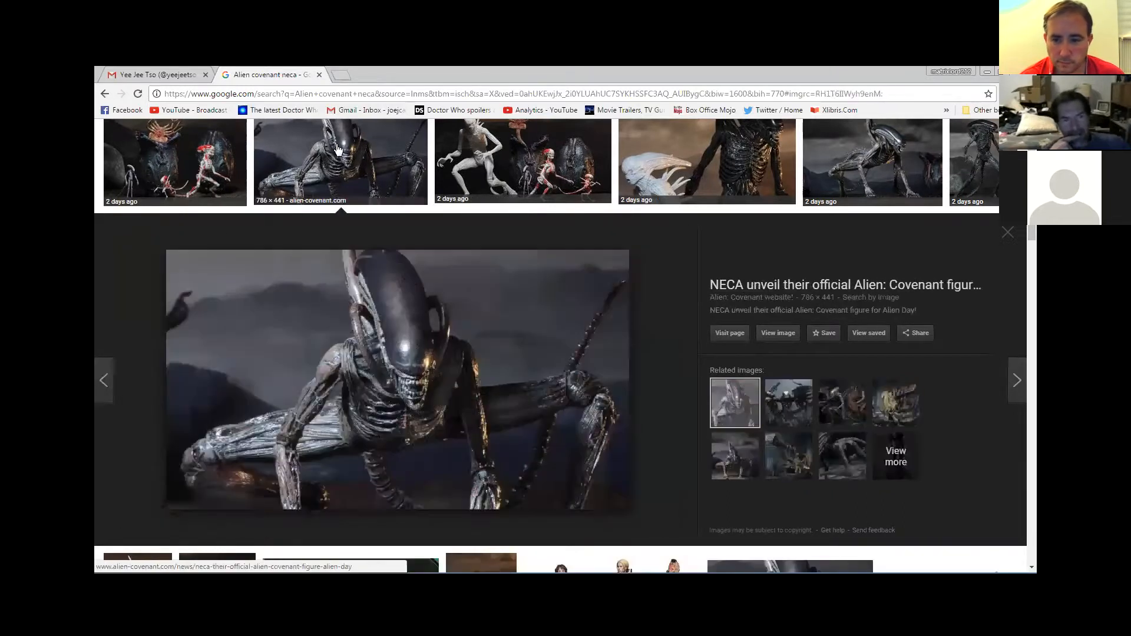
Browse three related images (Alien vs. Predator, NECA Series 7, crawling alien), ending on the NECA xenomorph unveil photo
click(788, 404)
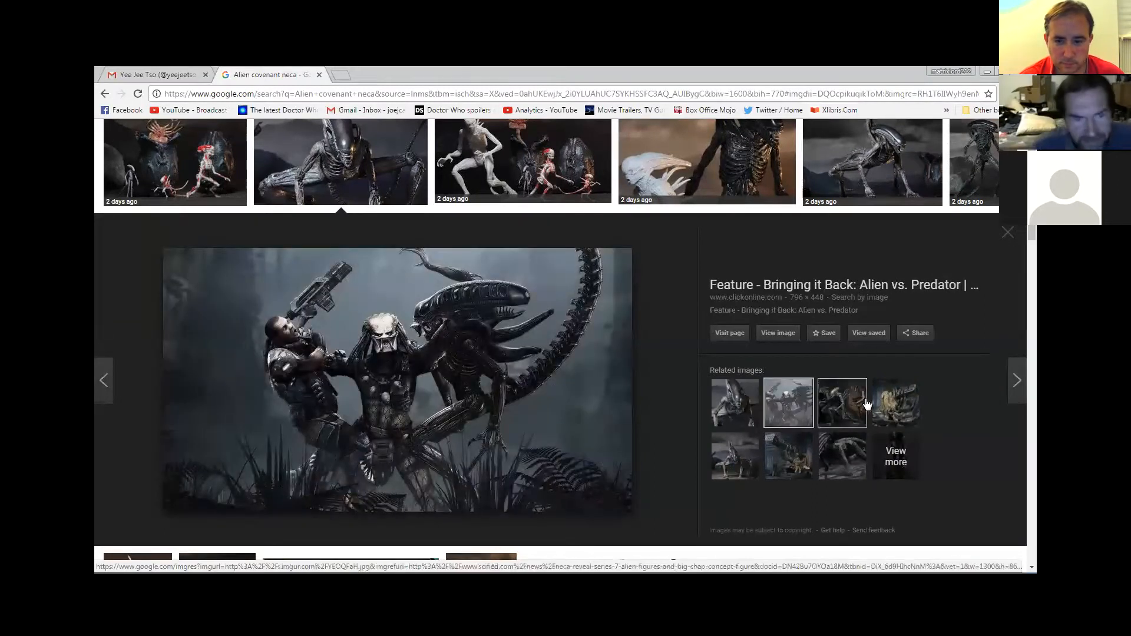
click(842, 404)
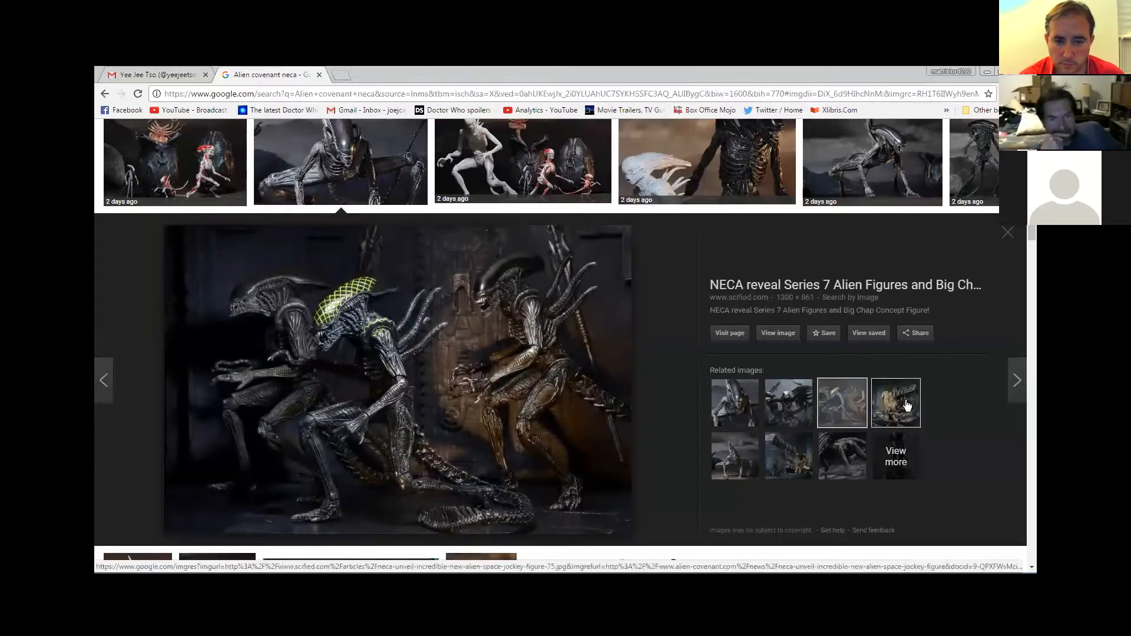
click(896, 403)
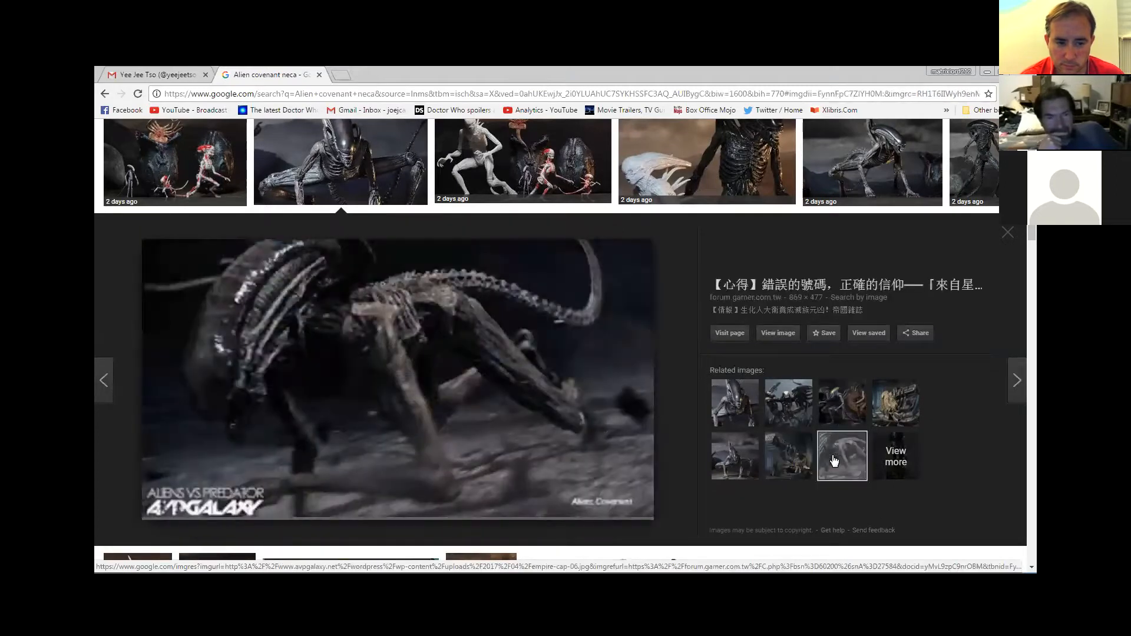
click(789, 403)
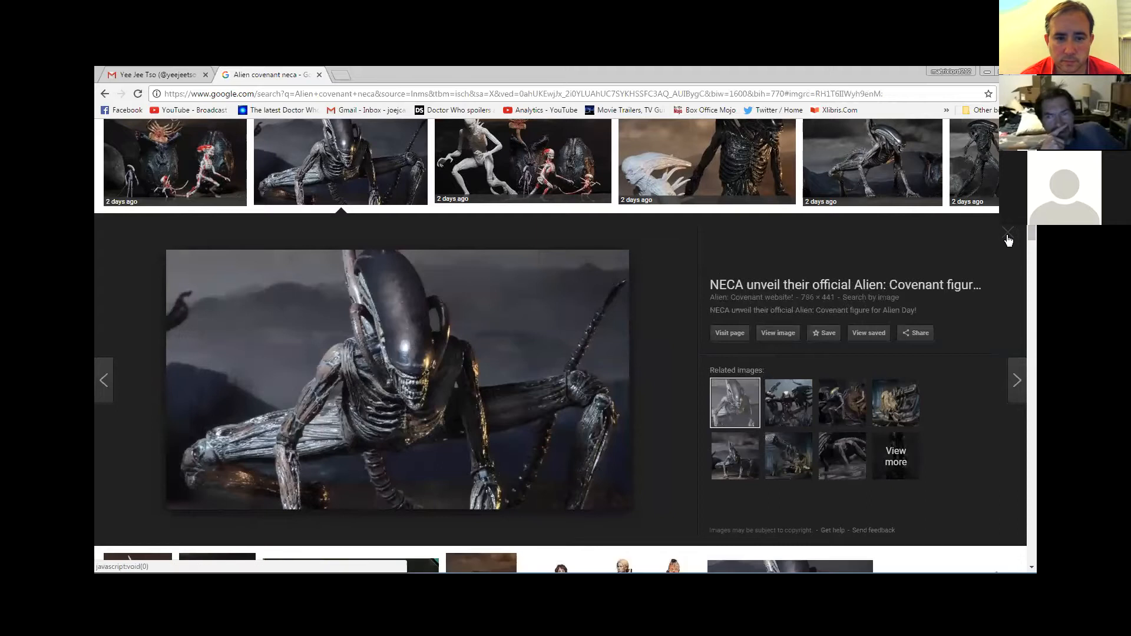
Close the preview and view the third-row neomorph figure photo at full size
click(1009, 231)
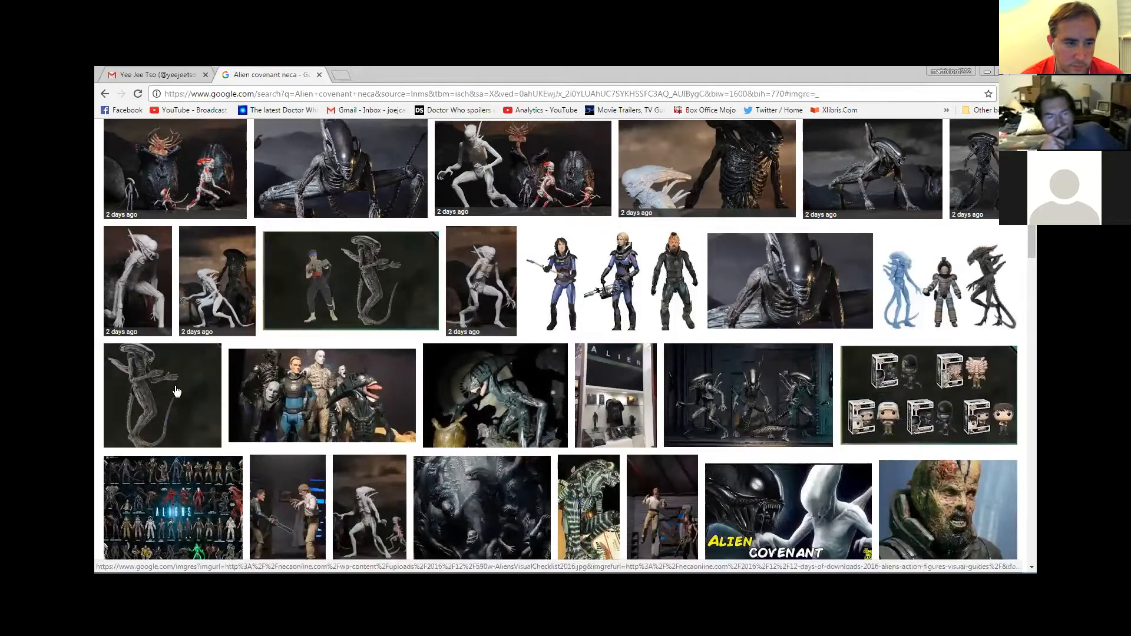
click(162, 394)
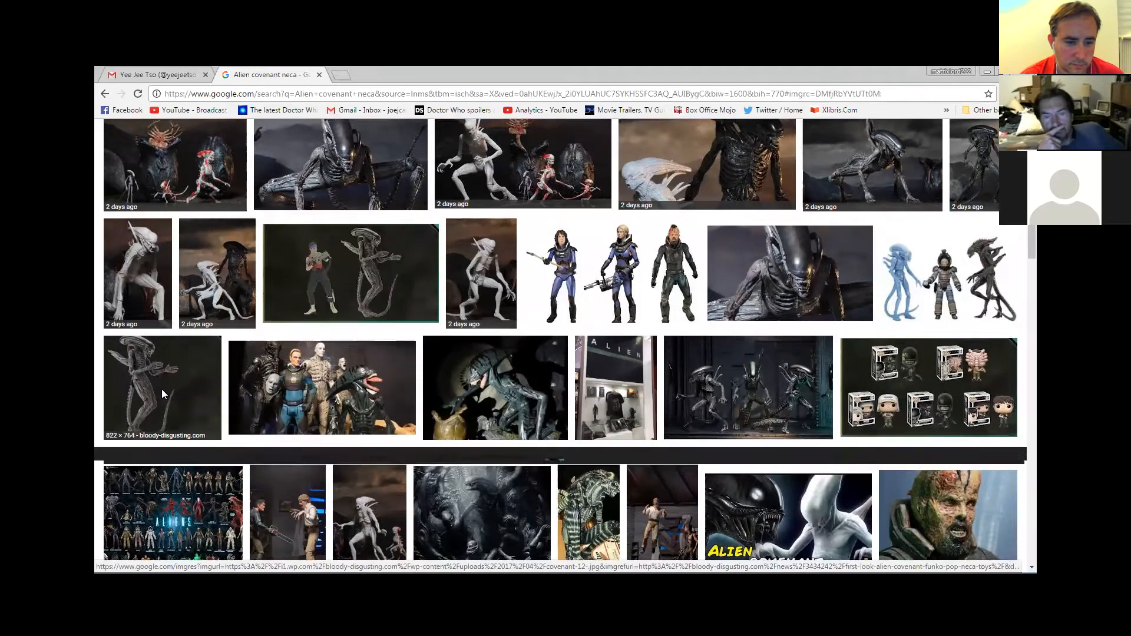
click(162, 388)
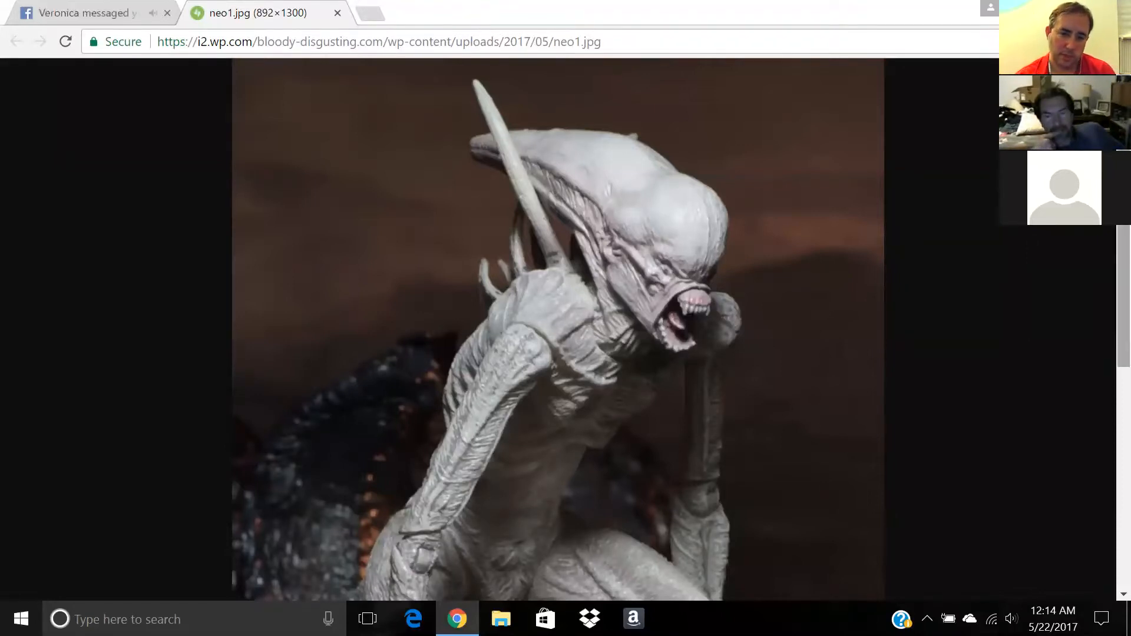
Scroll down through the neo1.jpg figure to its legs and claws and back up to the head
scroll(down, 3)
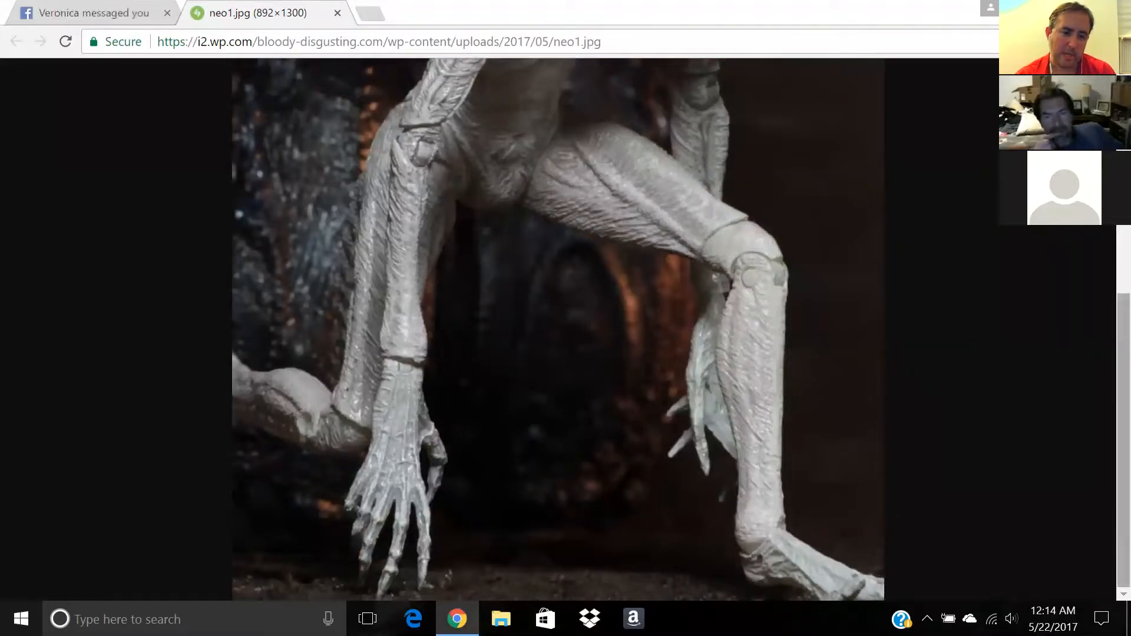
scroll(up, 3)
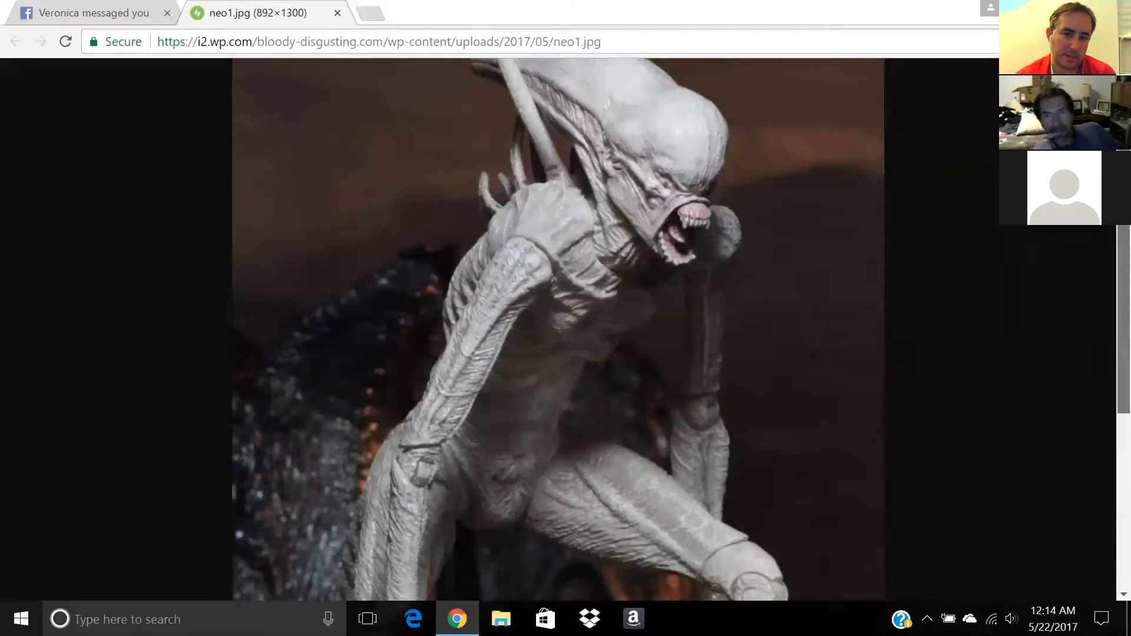
scroll(down, 3)
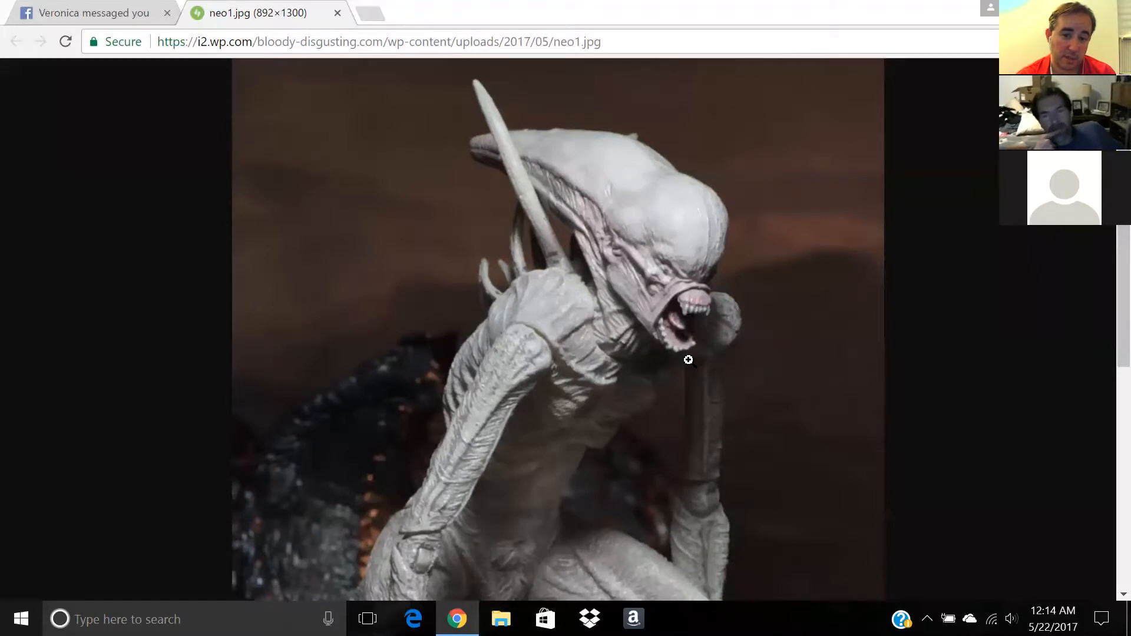
mouse_move(636, 8)
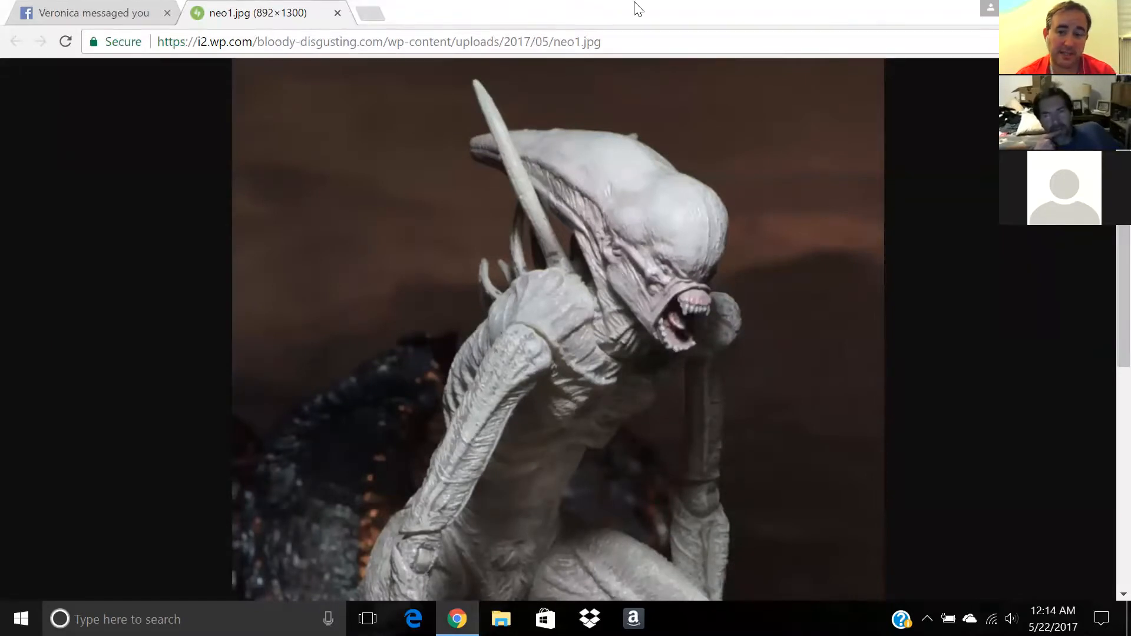